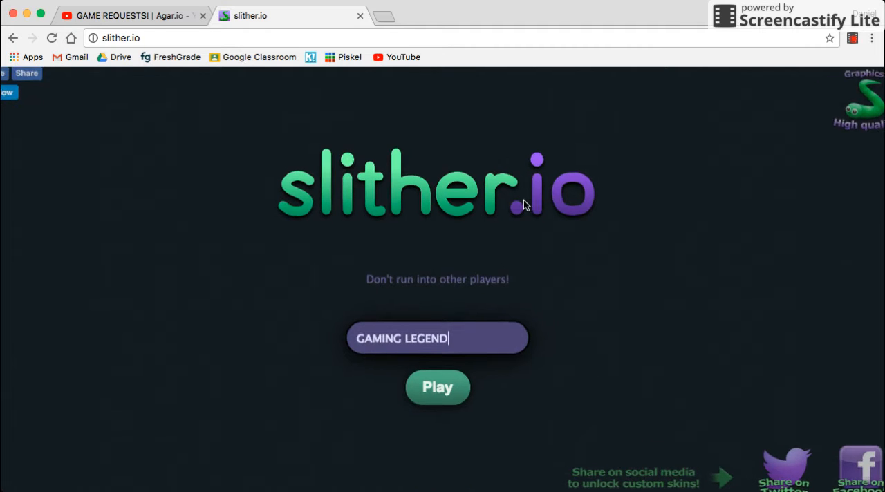
# Step: Switch to the GAME REQUESTS video and skim up and down through its comments
pyautogui.click(125, 15)
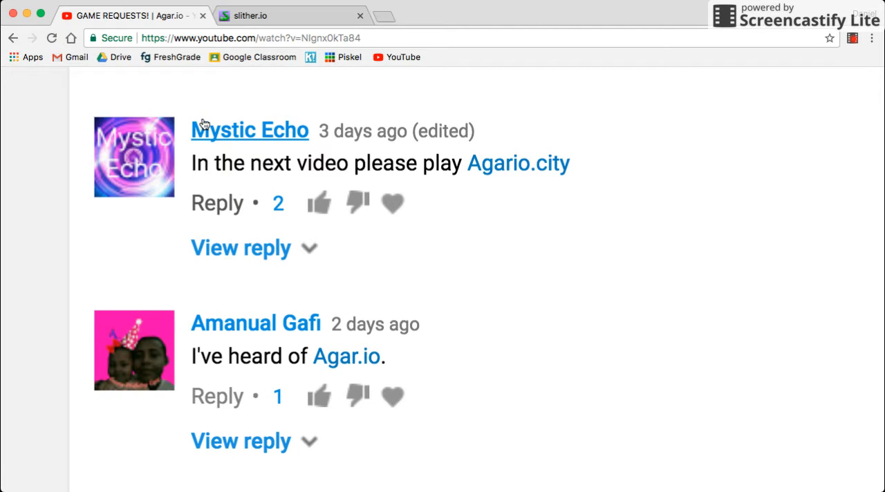
pyautogui.scroll(-3)
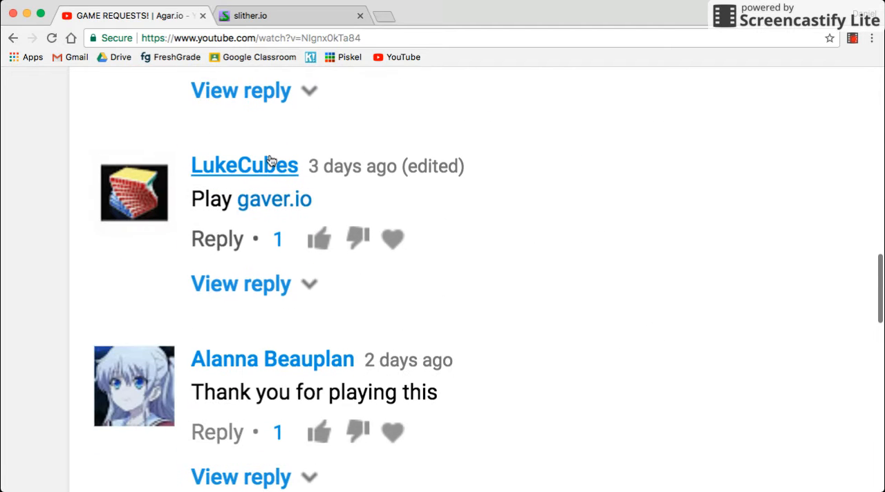
pyautogui.scroll(-3)
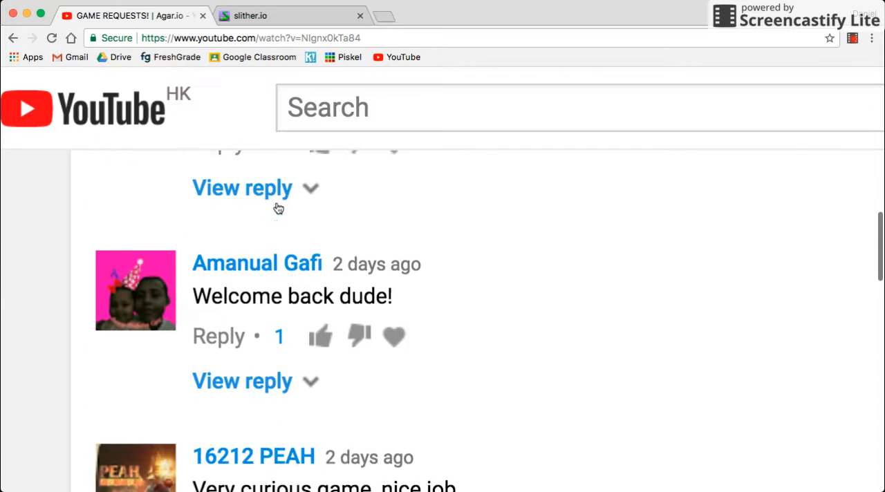
pyautogui.scroll(3)
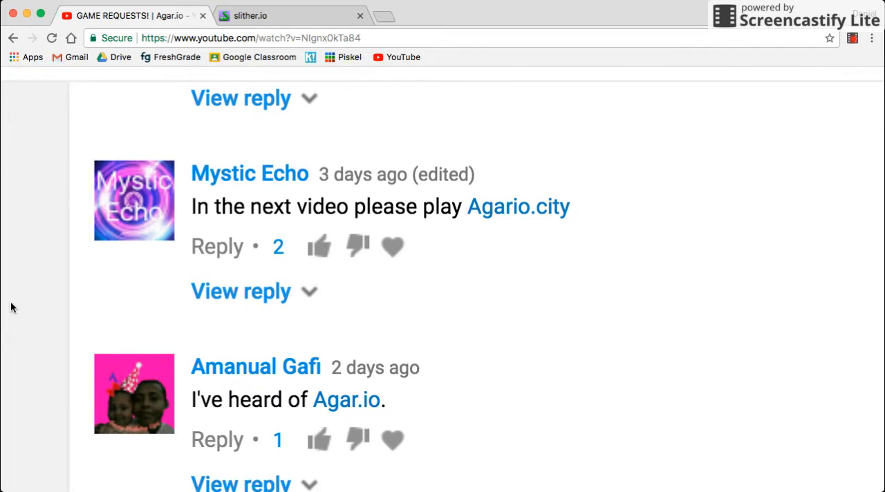
pyautogui.scroll(3)
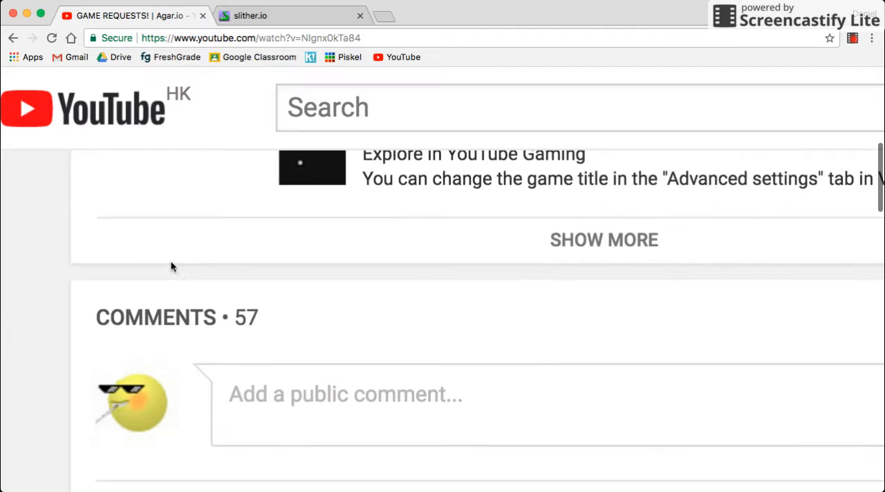
pyautogui.scroll(3)
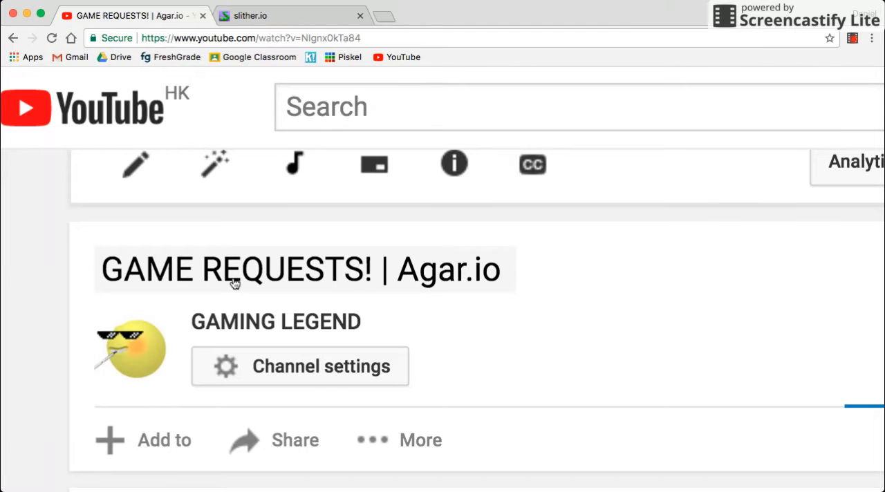
# Step: Read further down the viewers' game-request comments, then scroll back up
pyautogui.scroll(-3)
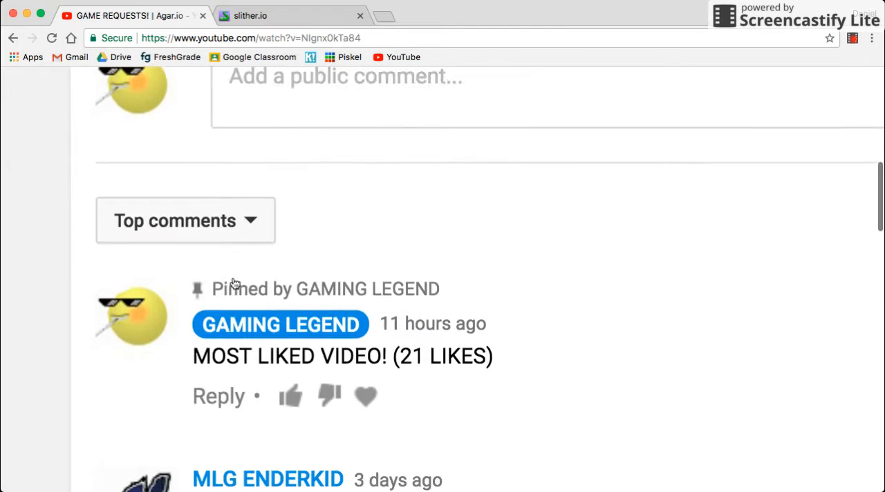
pyautogui.scroll(-3)
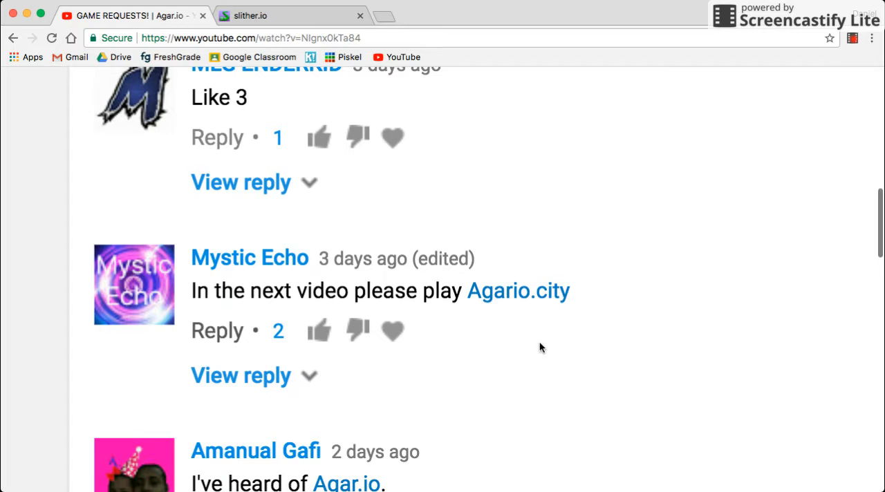
pyautogui.scroll(-3)
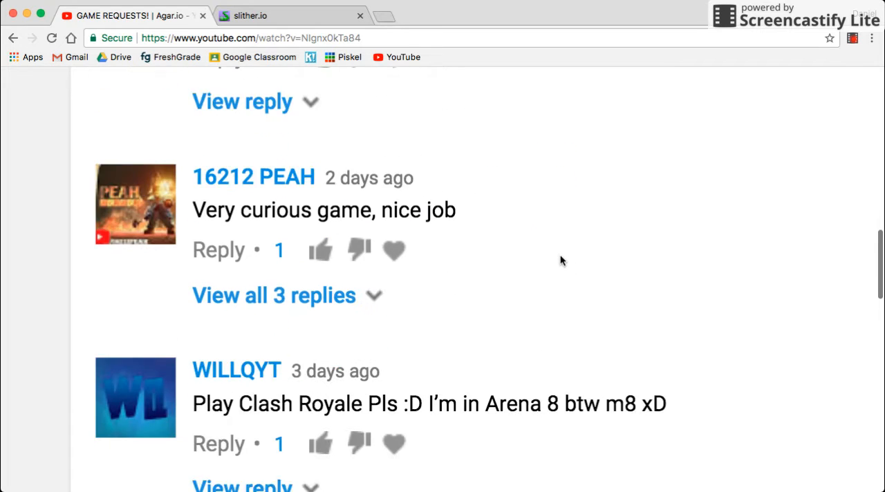
pyautogui.scroll(-3)
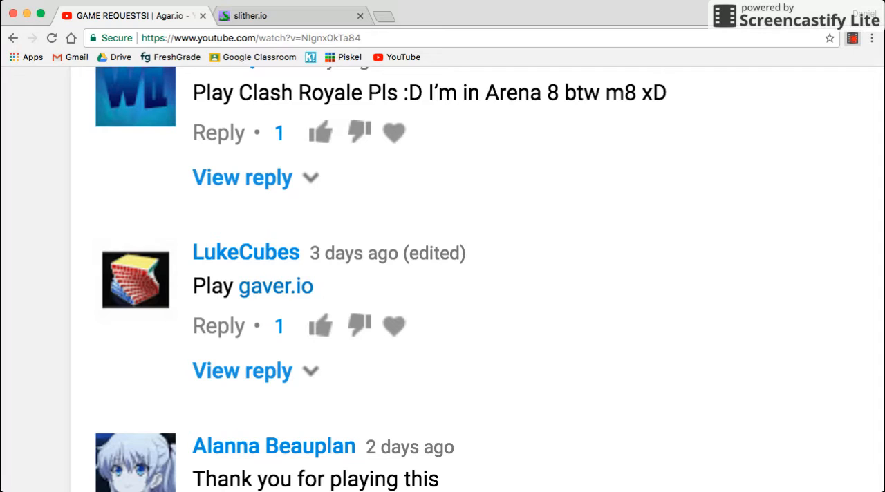
pyautogui.moveTo(540, 207)
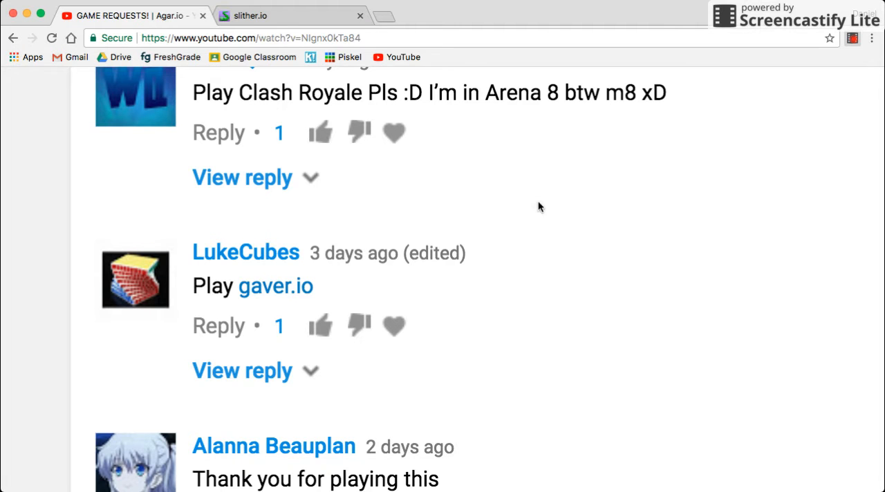
pyautogui.scroll(3)
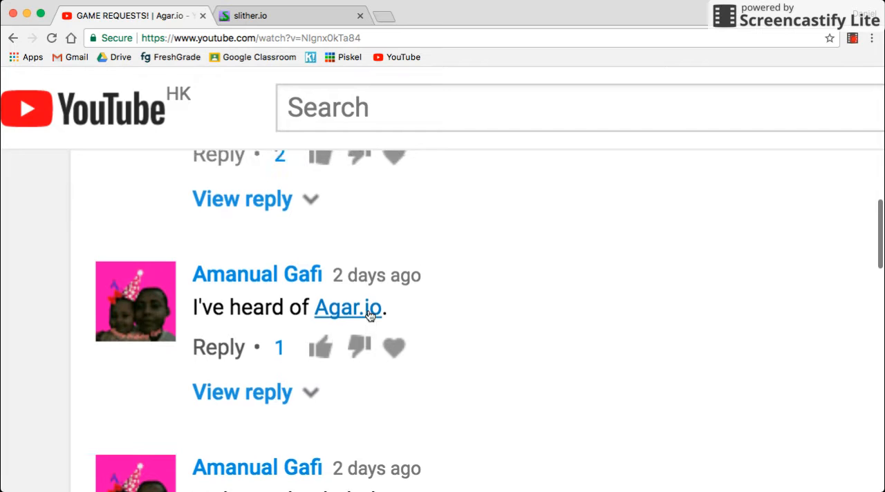
pyautogui.scroll(3)
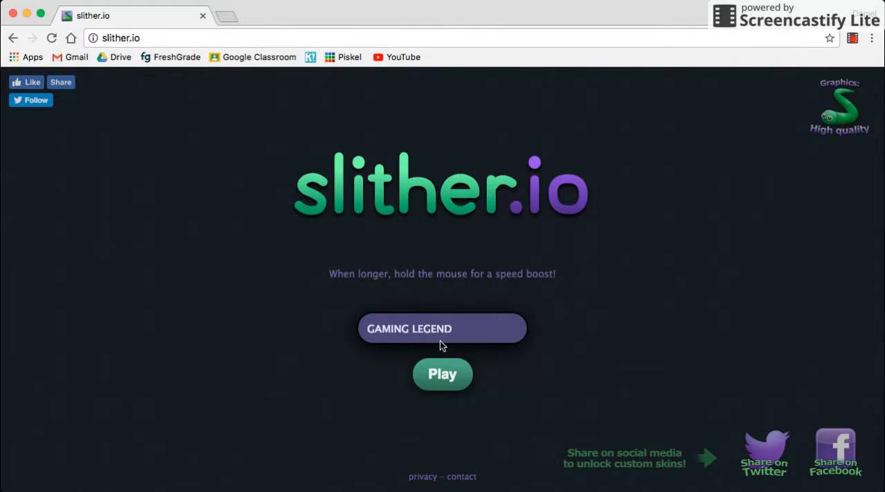
# Step: Start a slither.io round as GAMING LEGEND from the start screen
pyautogui.click(442, 374)
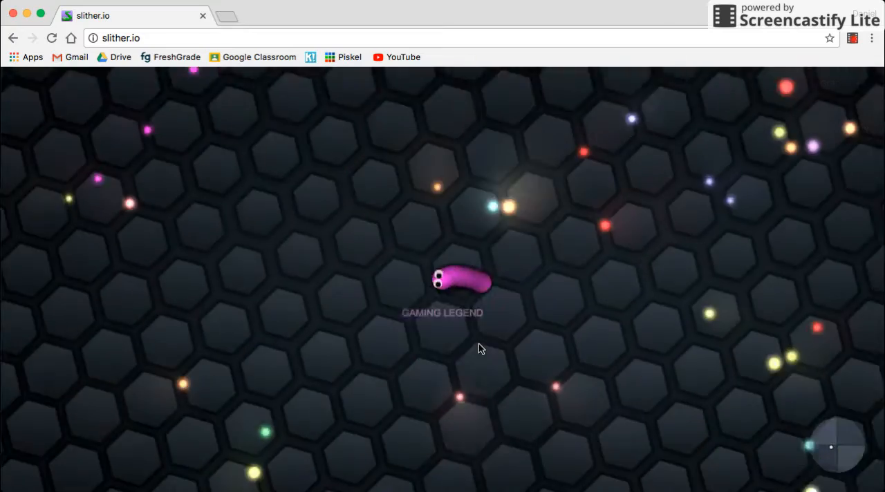
pyautogui.moveTo(596, 154)
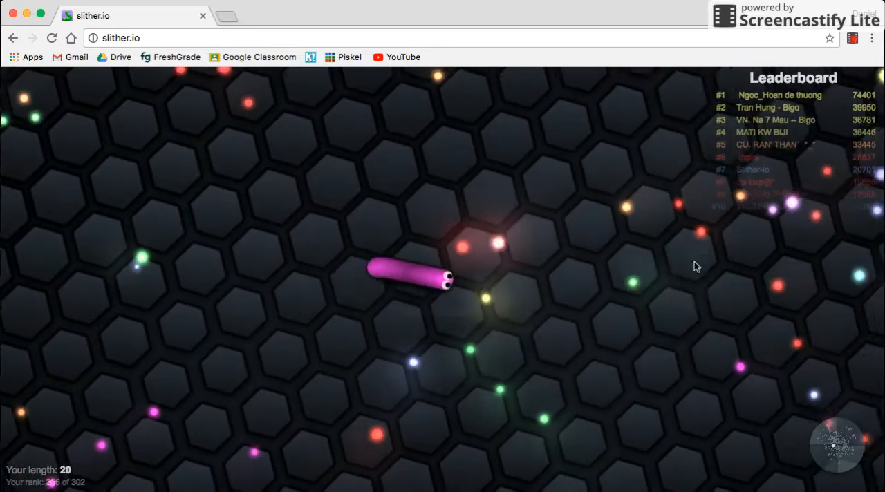
pyautogui.moveTo(623, 190)
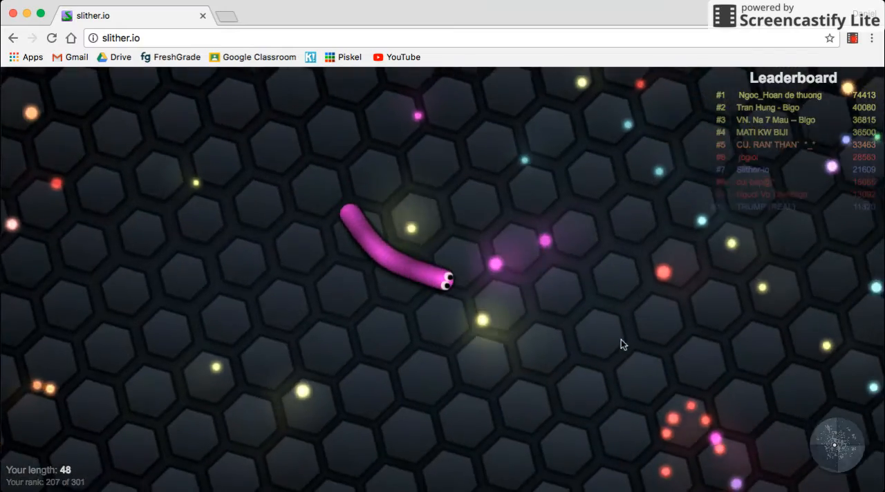
pyautogui.moveTo(481, 376)
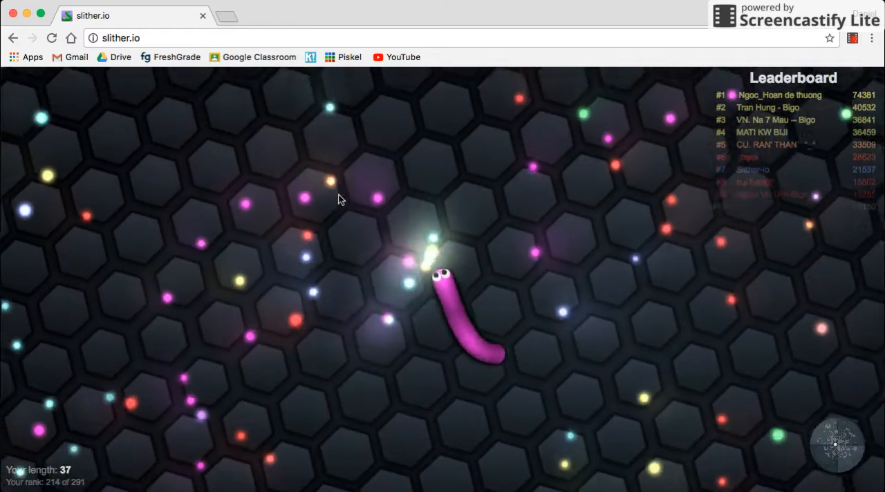
pyautogui.moveTo(442, 388)
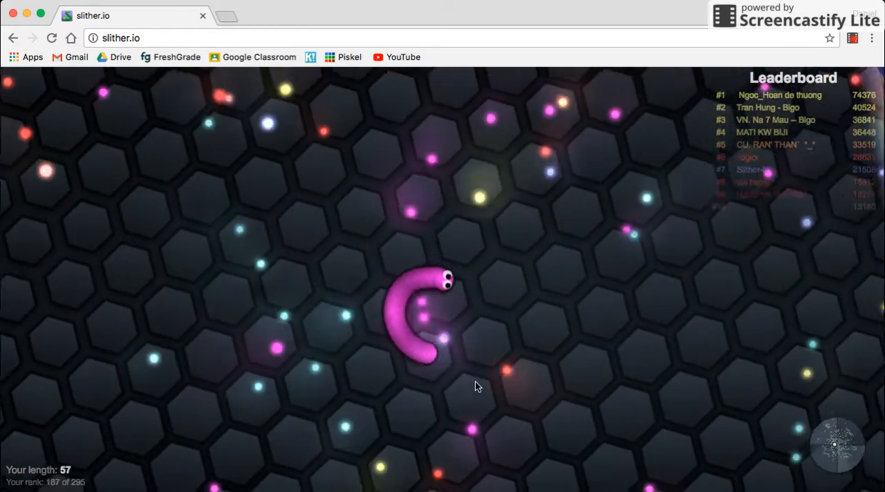
pyautogui.moveTo(531, 340)
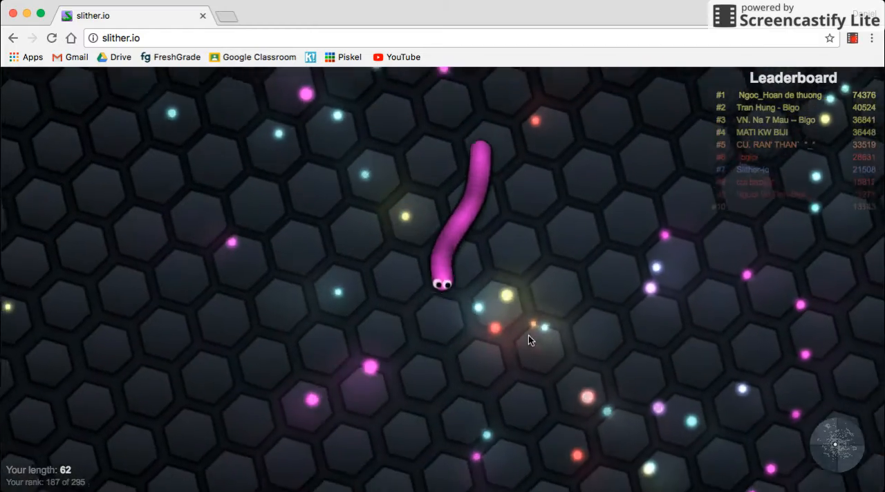
pyautogui.moveTo(626, 290)
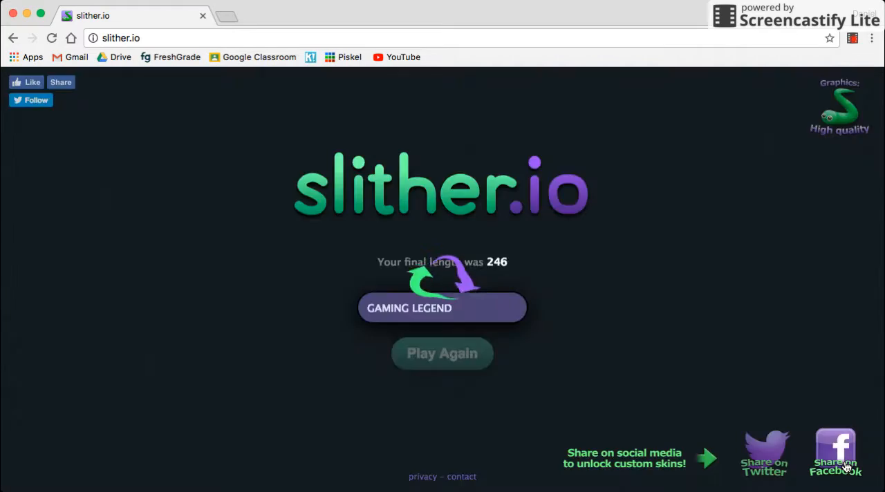
# Step: Start another round after the snake died at length 246
pyautogui.click(442, 353)
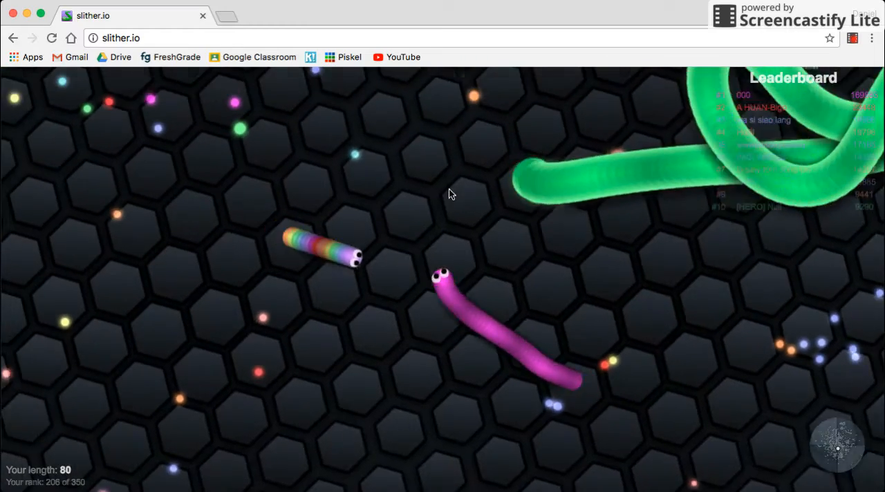
pyautogui.moveTo(249, 371)
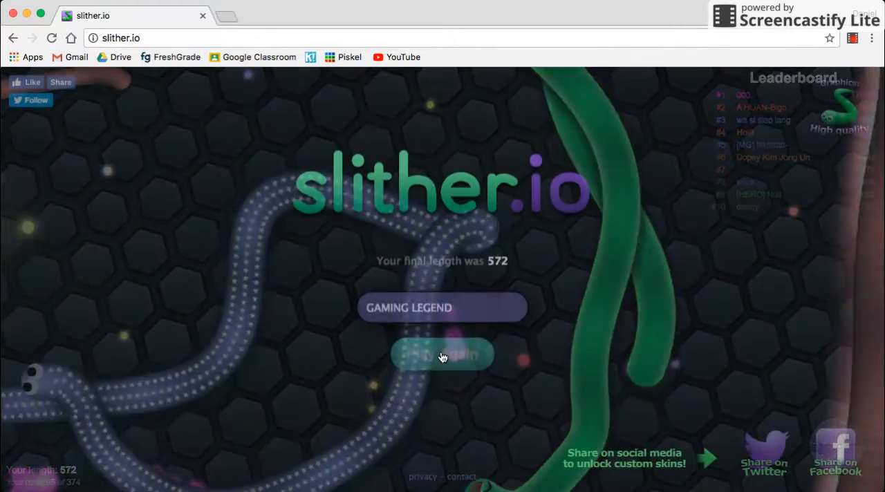
# Step: Replay three times: after a death, after reaching 1170, and after the quick death at 22
pyautogui.click(442, 355)
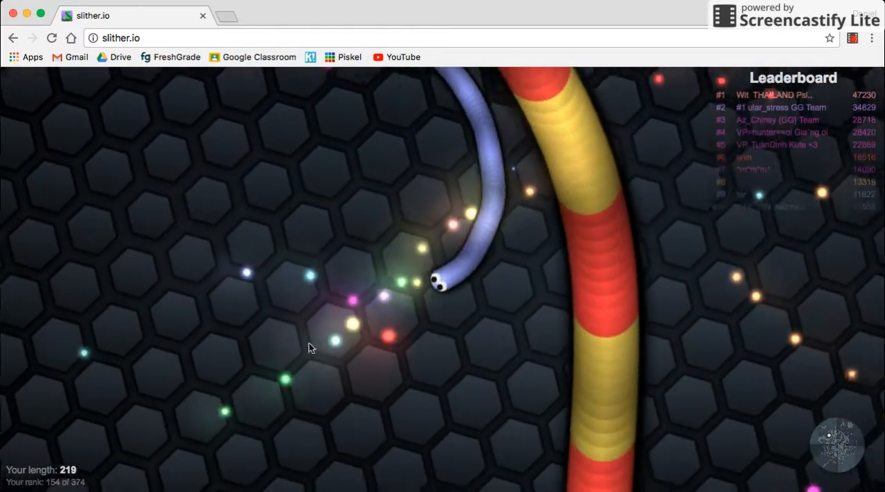
pyautogui.moveTo(307, 385)
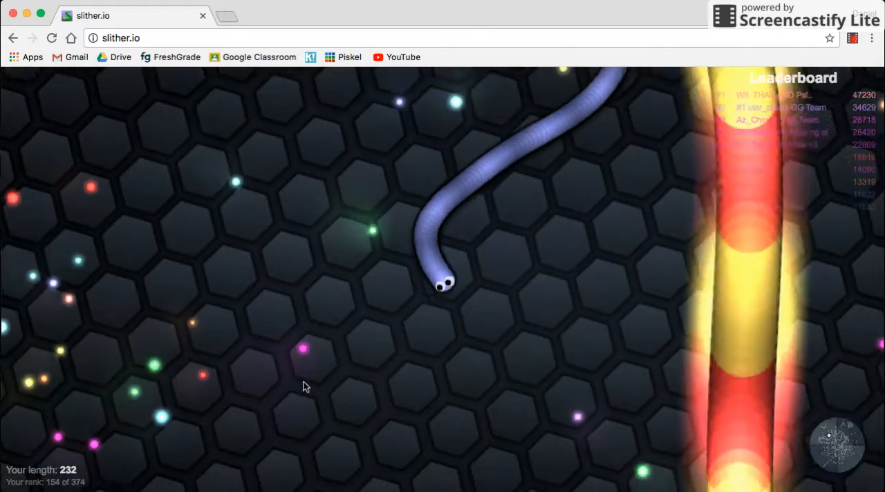
pyautogui.moveTo(164, 252)
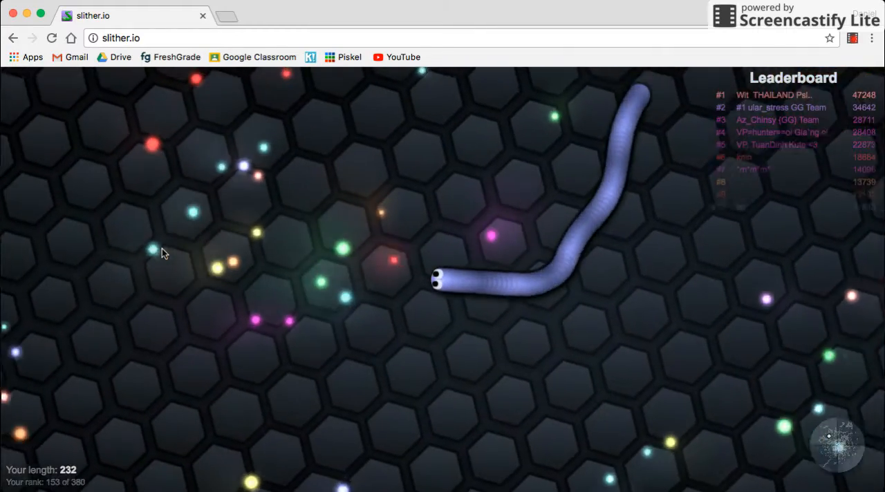
pyautogui.moveTo(430, 182)
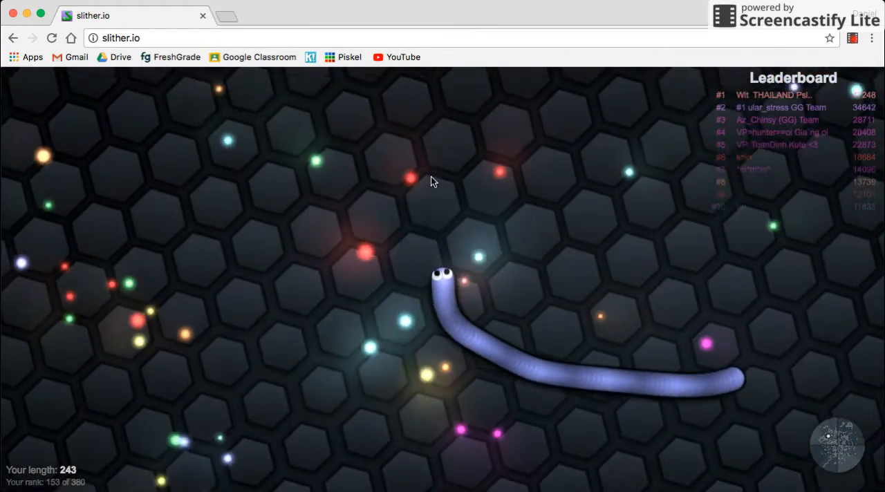
pyautogui.moveTo(406, 145)
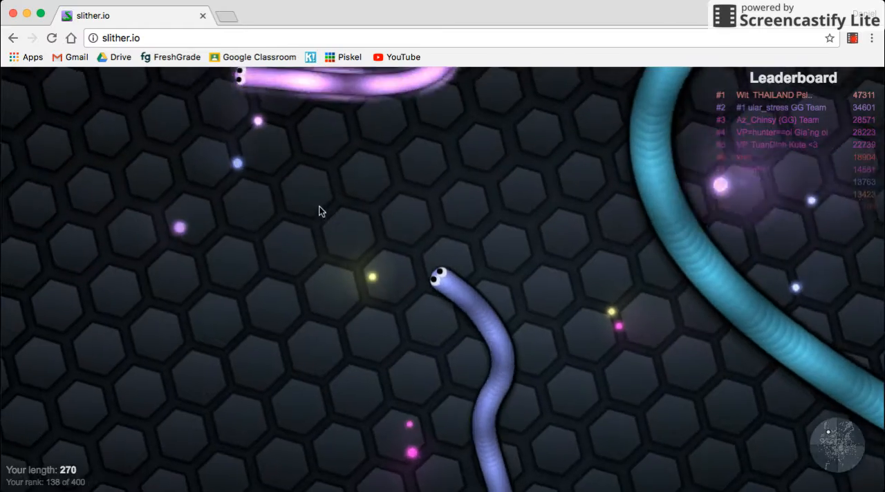
pyautogui.moveTo(579, 80)
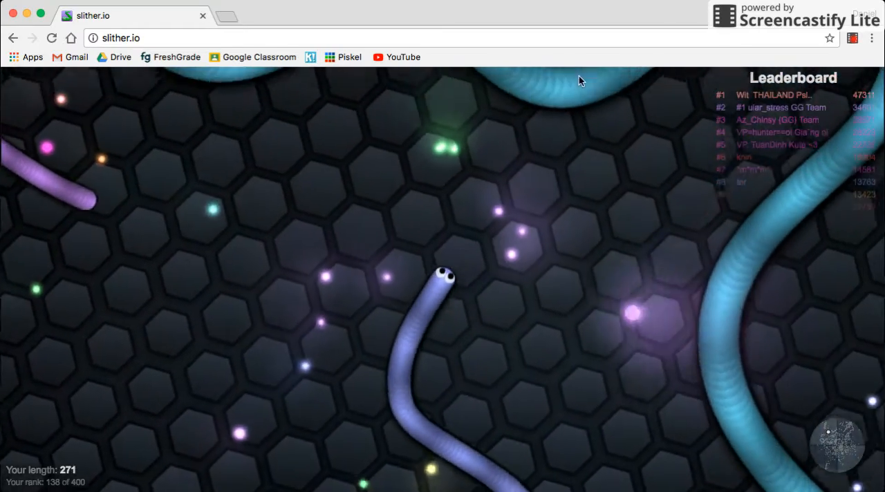
pyautogui.moveTo(436, 329)
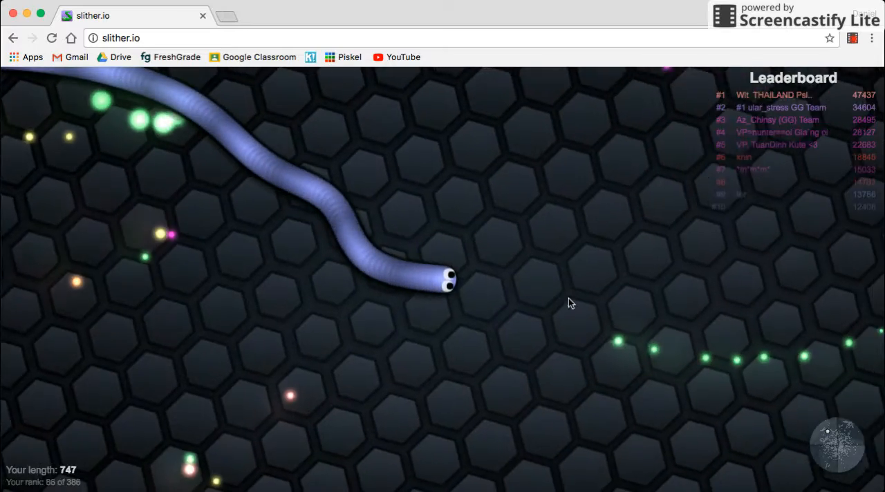
pyautogui.moveTo(676, 335)
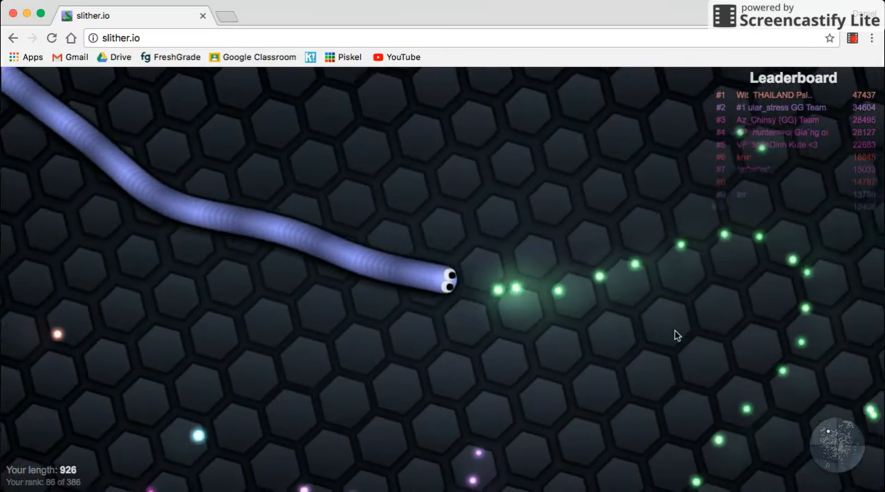
pyautogui.moveTo(587, 215)
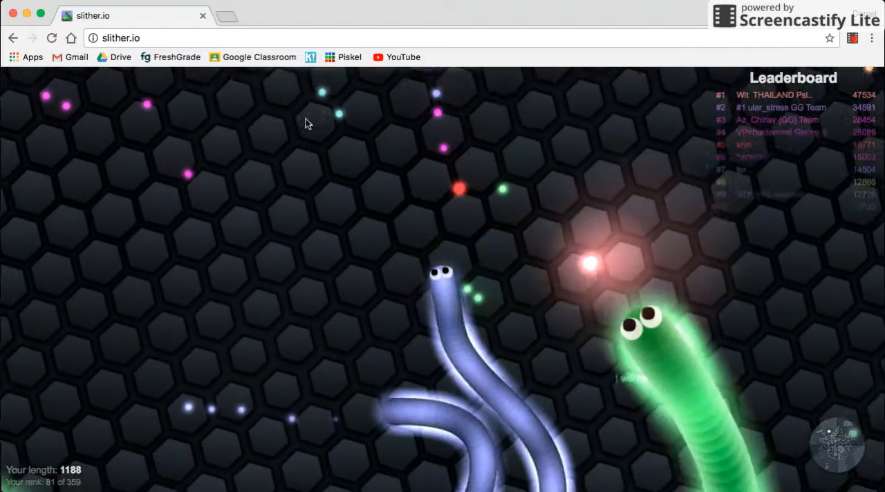
pyautogui.moveTo(289, 362)
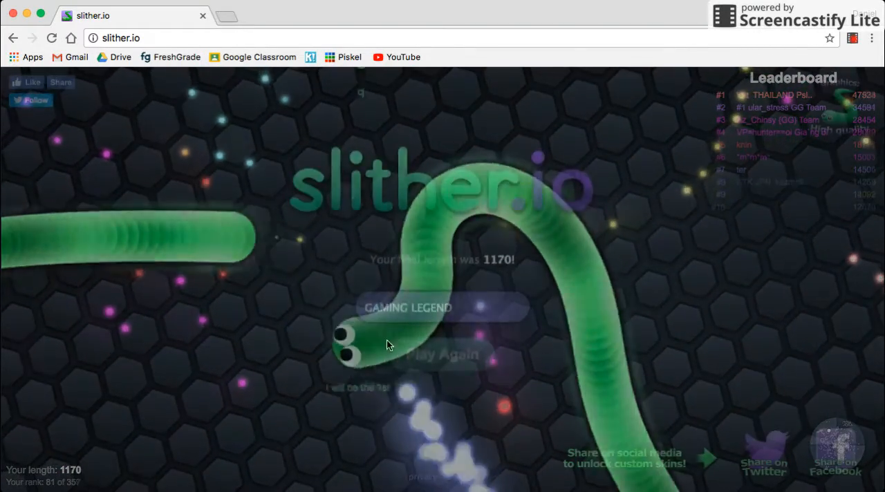
pyautogui.click(443, 355)
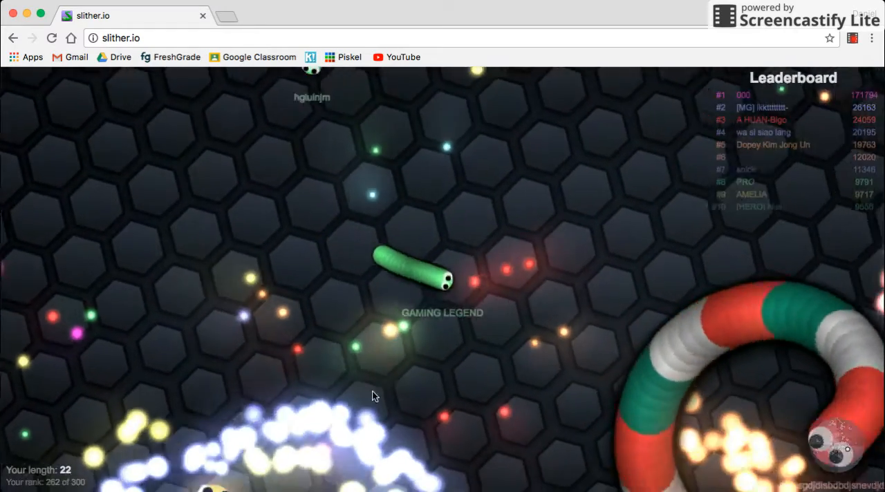
pyautogui.moveTo(605, 230)
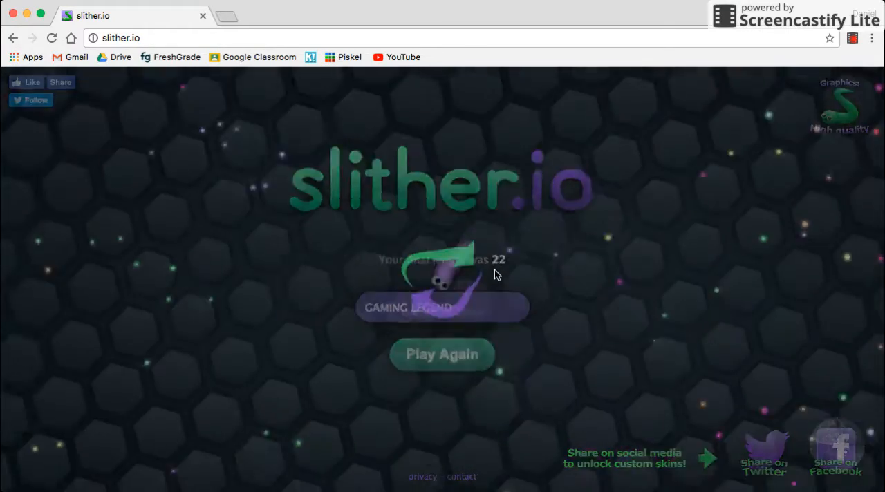
pyautogui.click(442, 354)
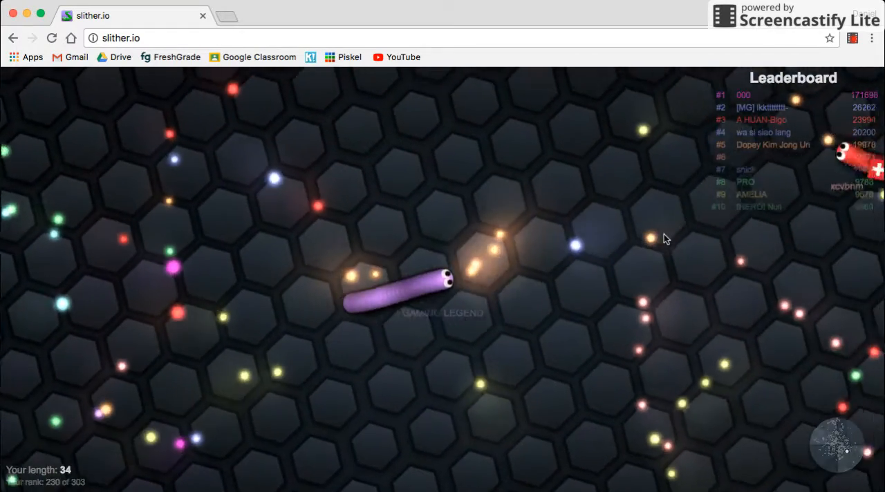
pyautogui.moveTo(467, 358)
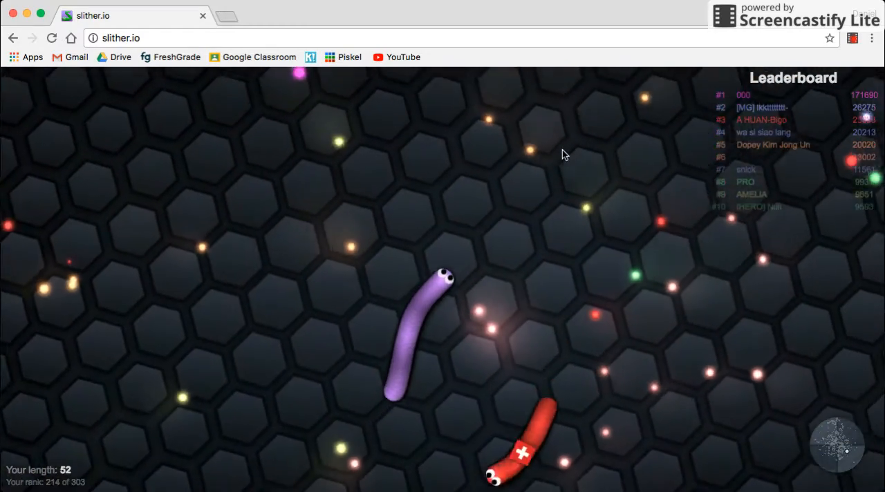
pyautogui.moveTo(404, 150)
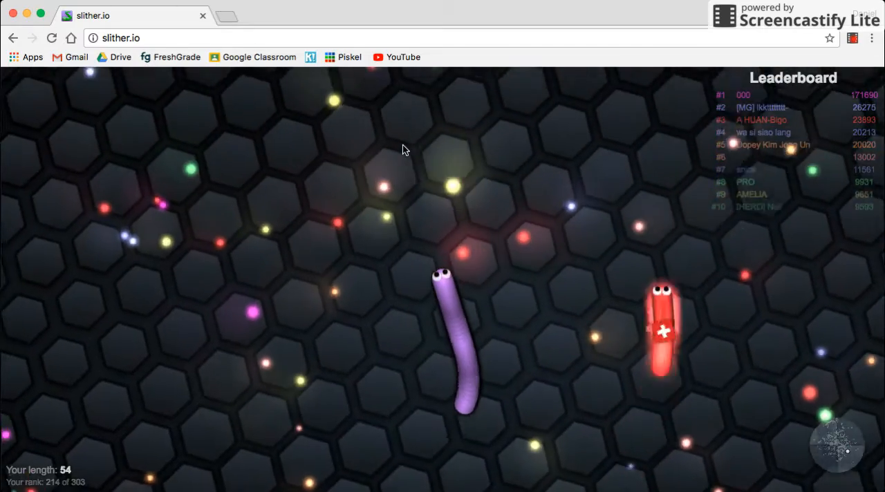
pyautogui.moveTo(346, 115)
pyautogui.write('agar')
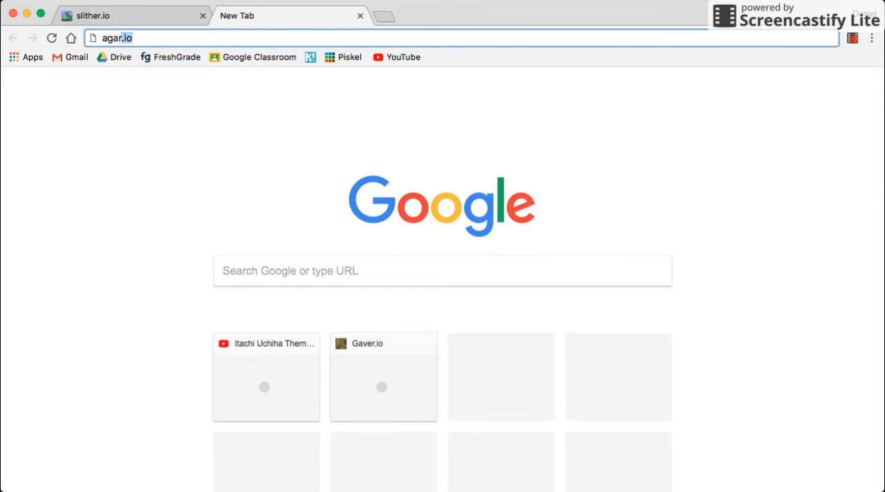
# Step: Search the web for agar.io city and open the Agario City result
pyautogui.write('city')
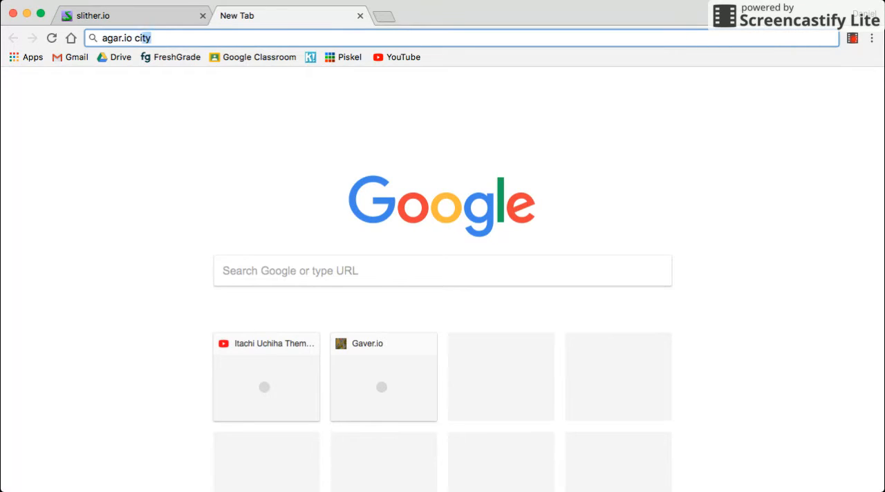
pyautogui.press('Return')
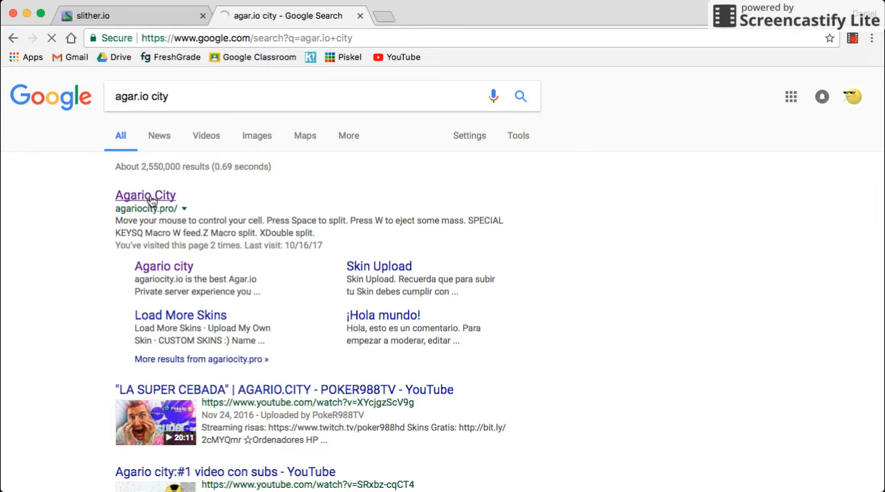
pyautogui.click(146, 195)
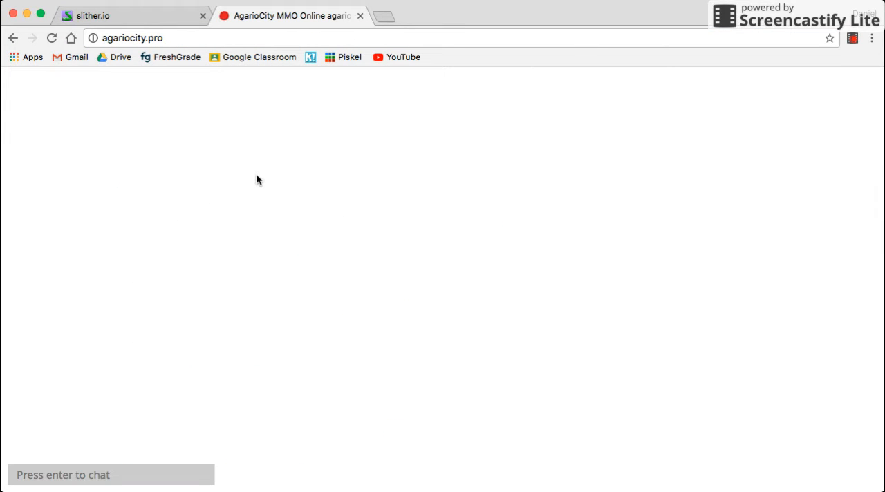
pyautogui.moveTo(387, 127)
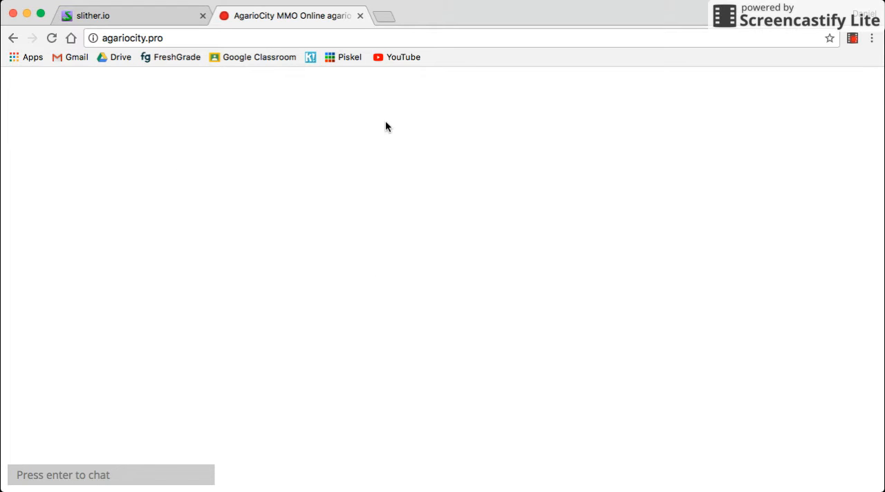
# Step: Switch between the blank AgarioCity tab and the neighbouring tabs while it fails to load
pyautogui.click(384, 15)
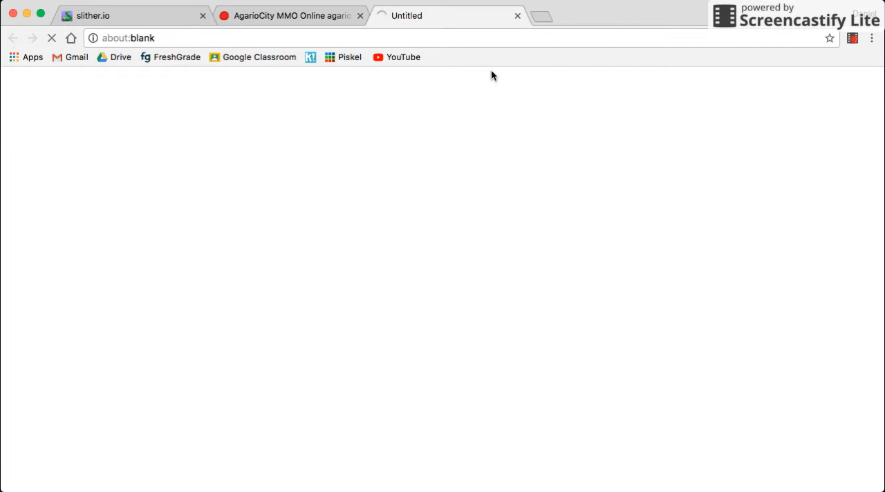
pyautogui.click(517, 15)
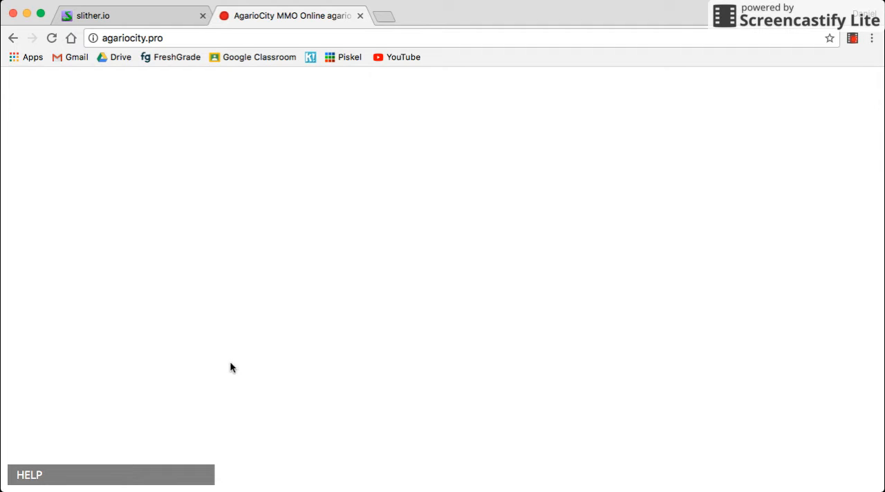
pyautogui.moveTo(360, 15)
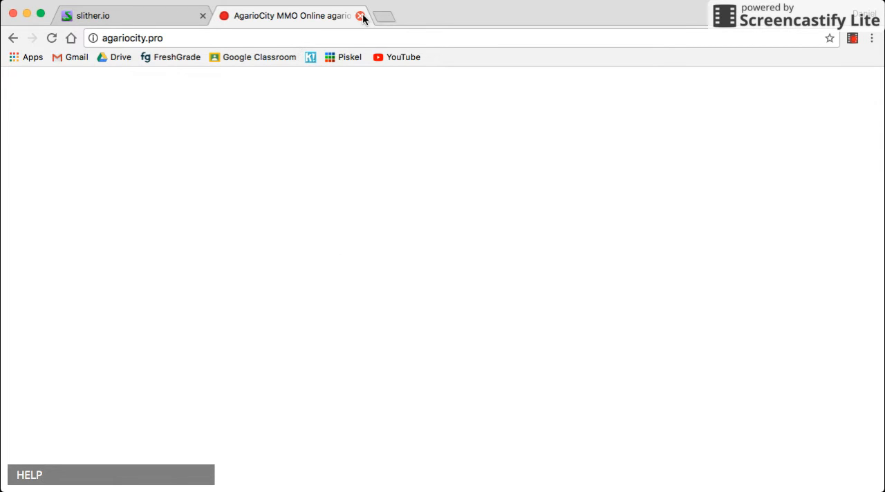
pyautogui.moveTo(212, 300)
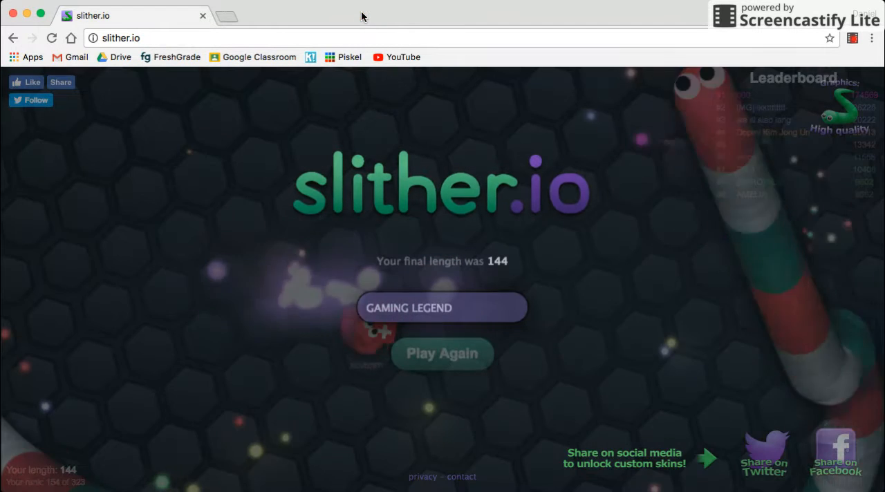
# Step: Start a fresh slither.io round as GAMING LEGEND at length 10
pyautogui.click(442, 353)
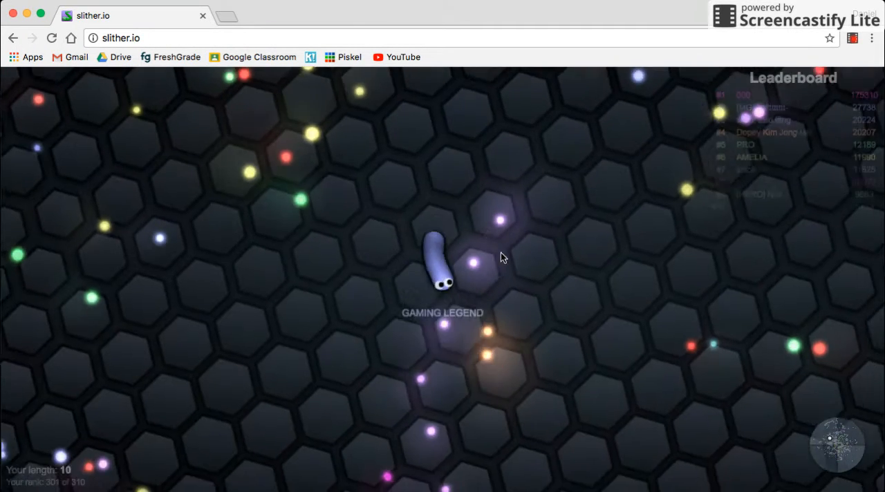
pyautogui.moveTo(329, 182)
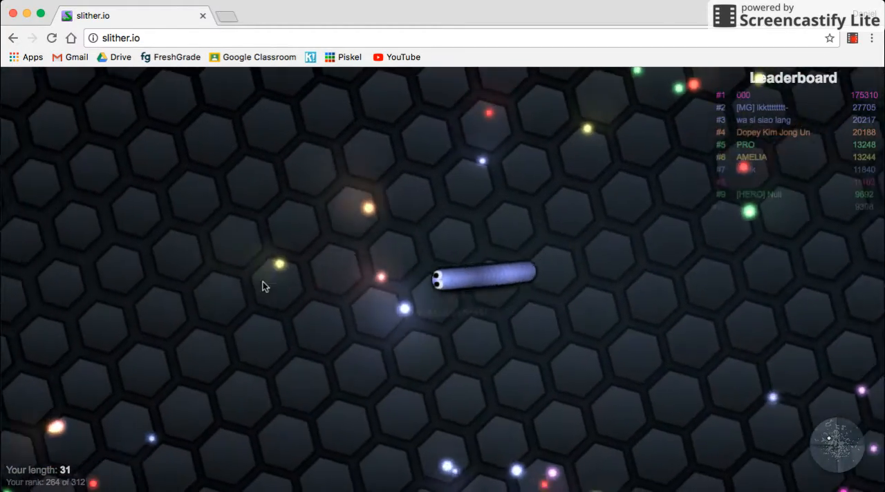
pyautogui.moveTo(462, 117)
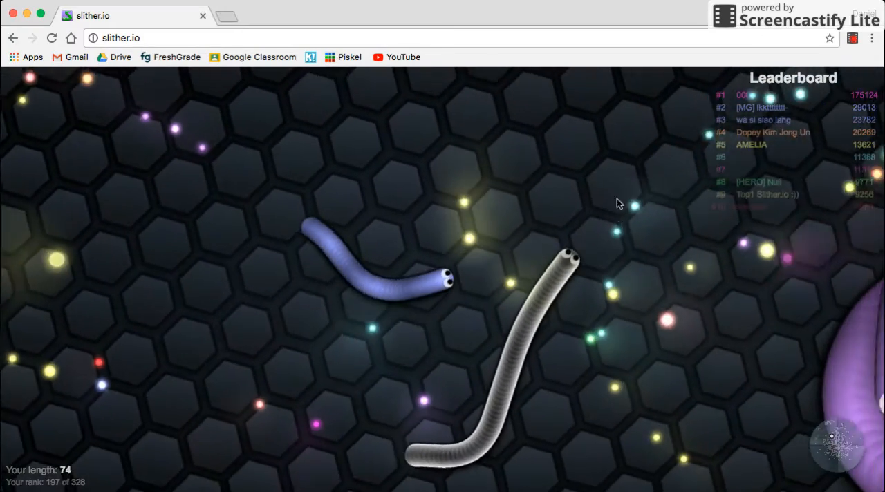
pyautogui.moveTo(377, 440)
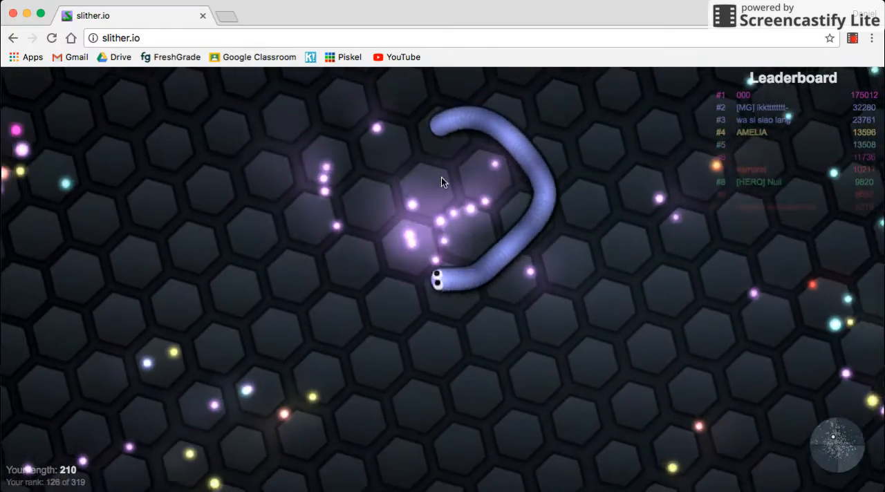
pyautogui.moveTo(269, 351)
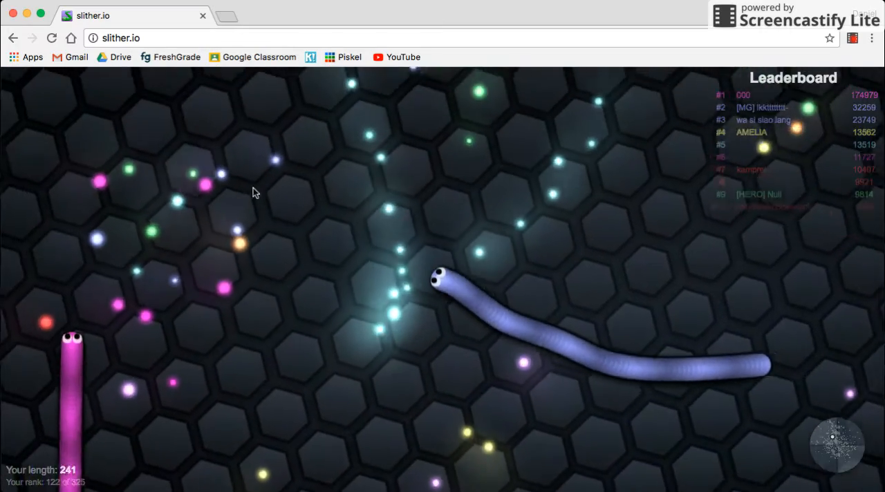
pyautogui.moveTo(462, 143)
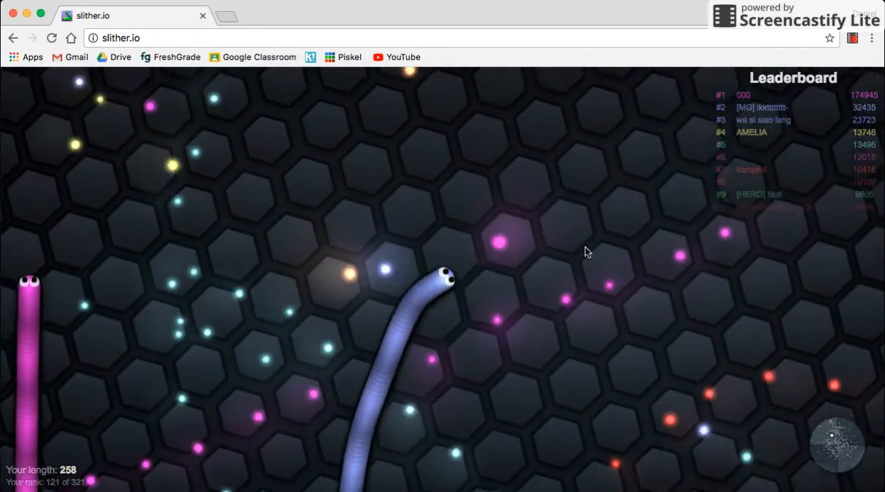
pyautogui.moveTo(636, 325)
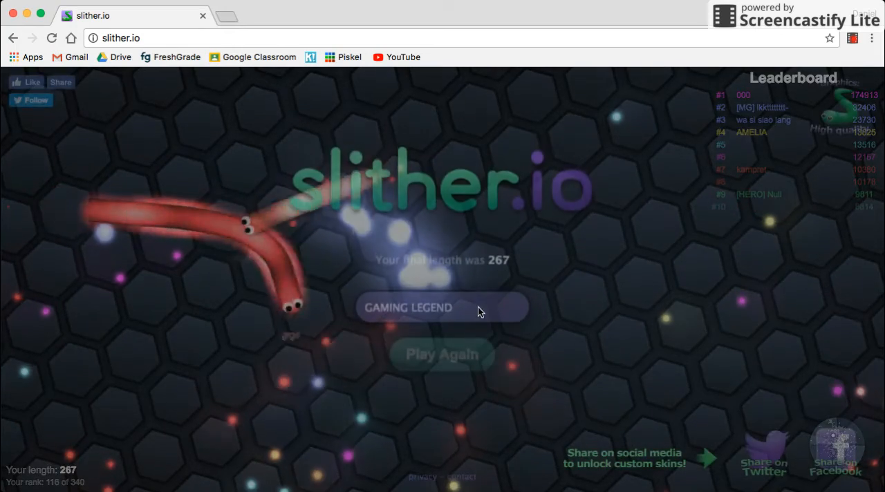
# Step: Start a new round after the snake died at a final length of 267
pyautogui.click(442, 354)
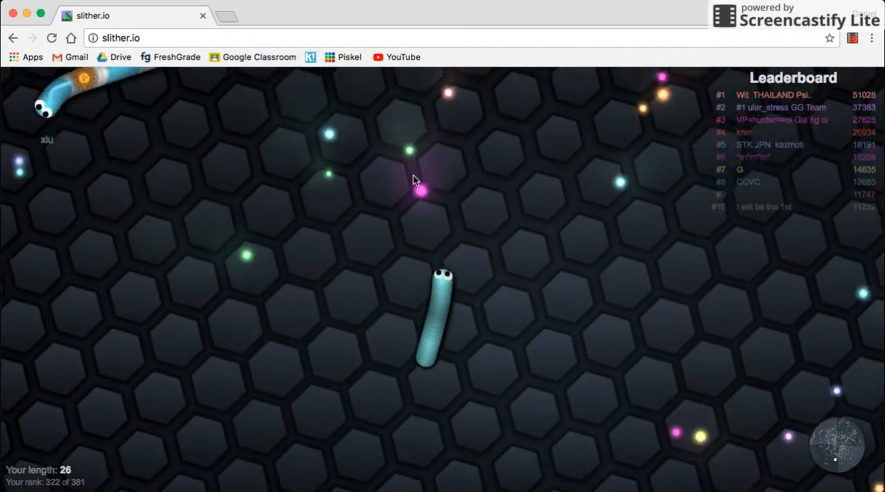
pyautogui.moveTo(722, 284)
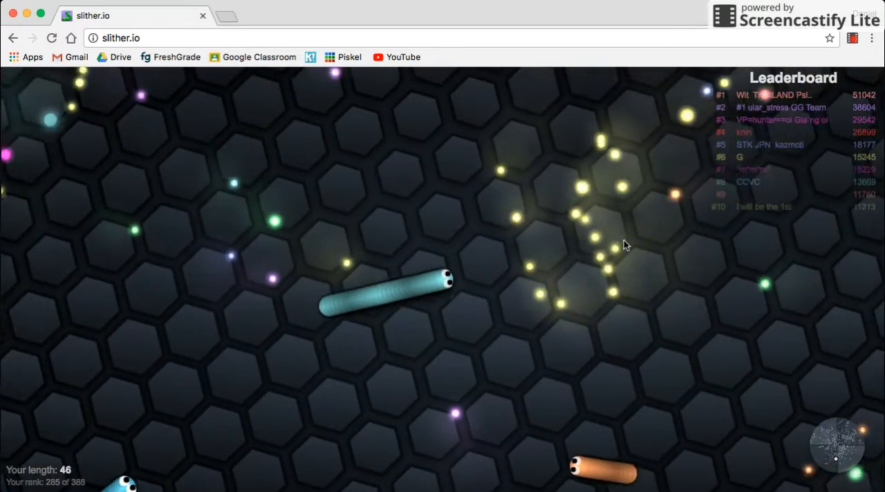
pyautogui.moveTo(494, 230)
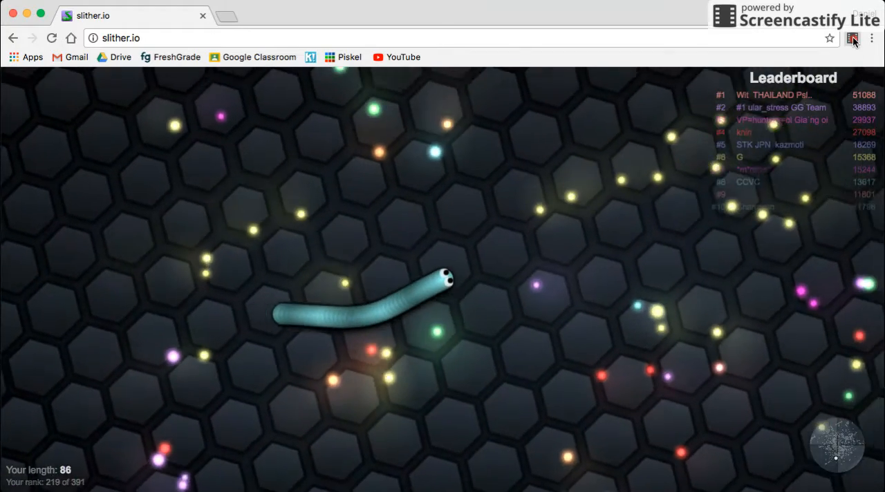
pyautogui.moveTo(574, 165)
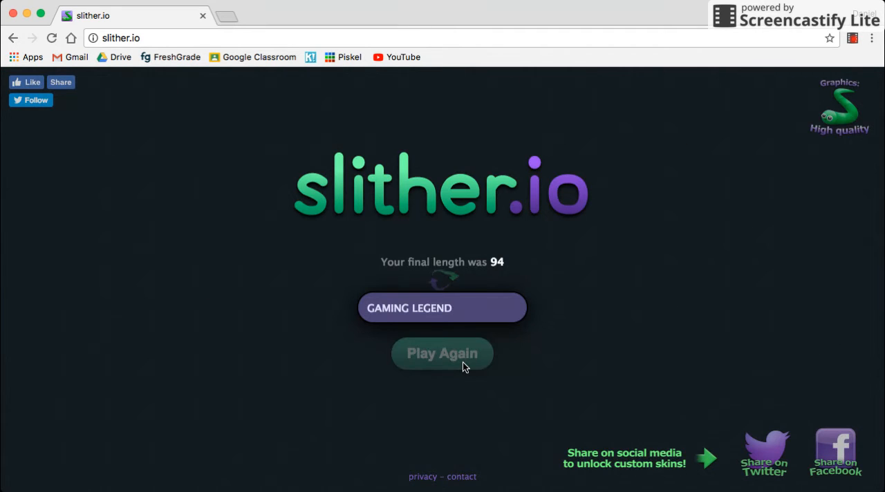
pyautogui.moveTo(473, 280)
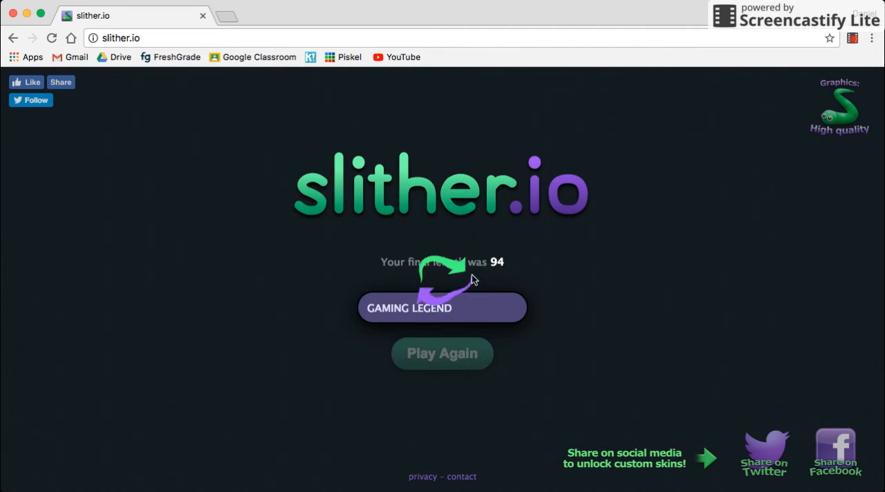
# Step: Begin another round after dying at a final length of 94
pyautogui.click(441, 353)
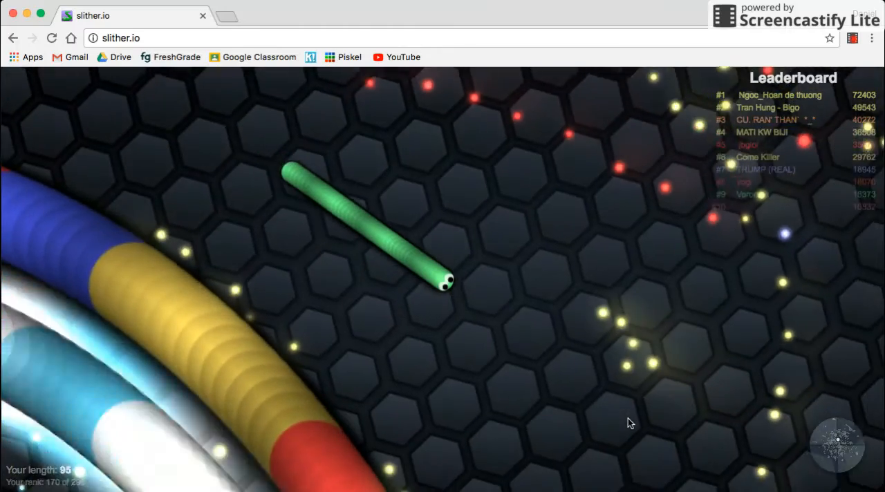
pyautogui.moveTo(461, 343)
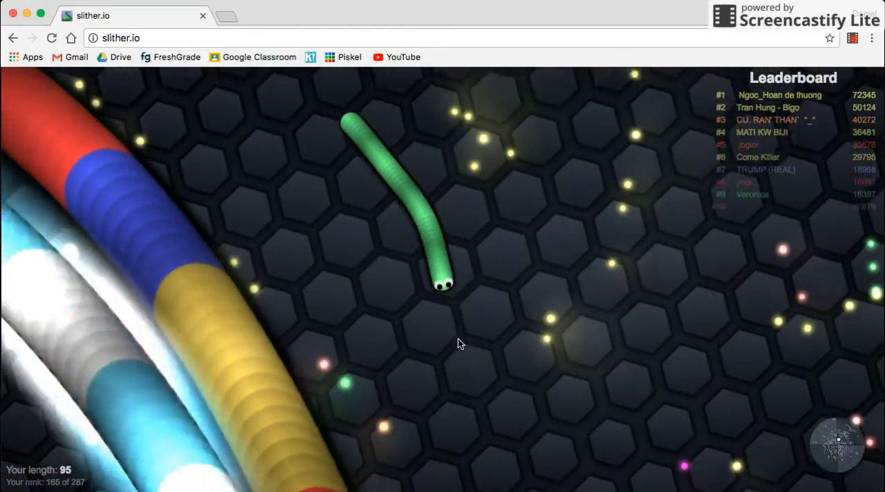
pyautogui.moveTo(515, 375)
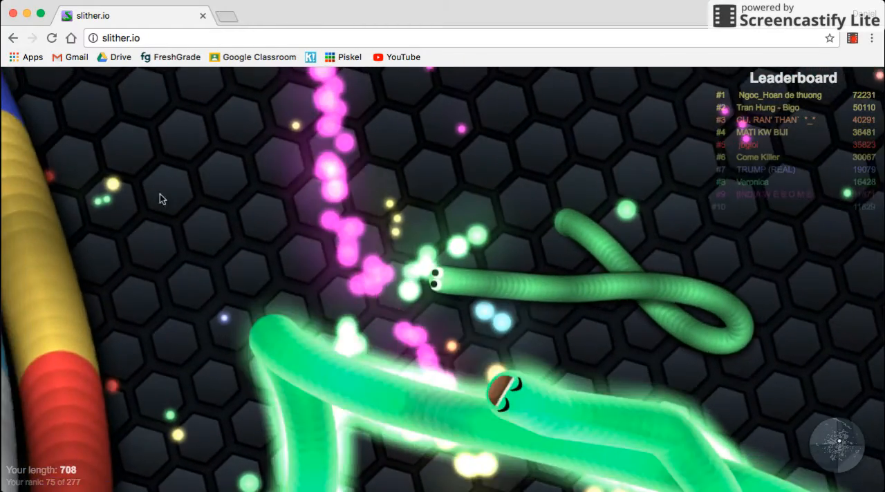
pyautogui.moveTo(539, 221)
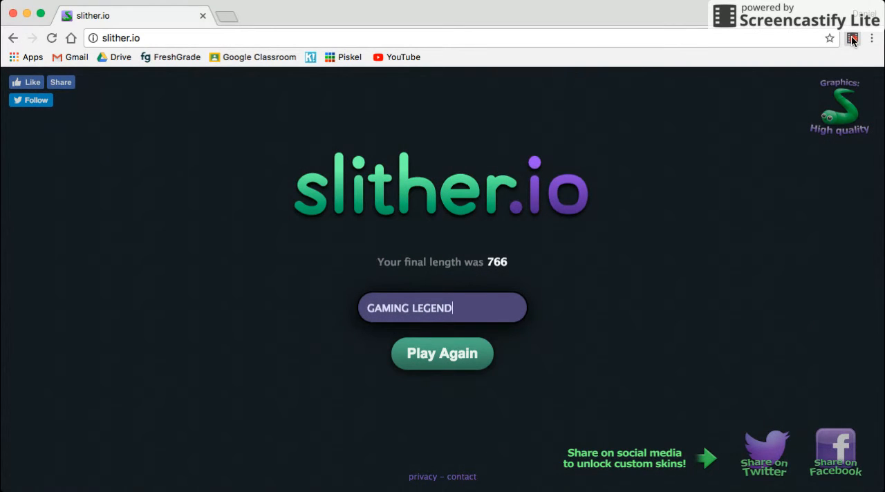
pyautogui.moveTo(654, 271)
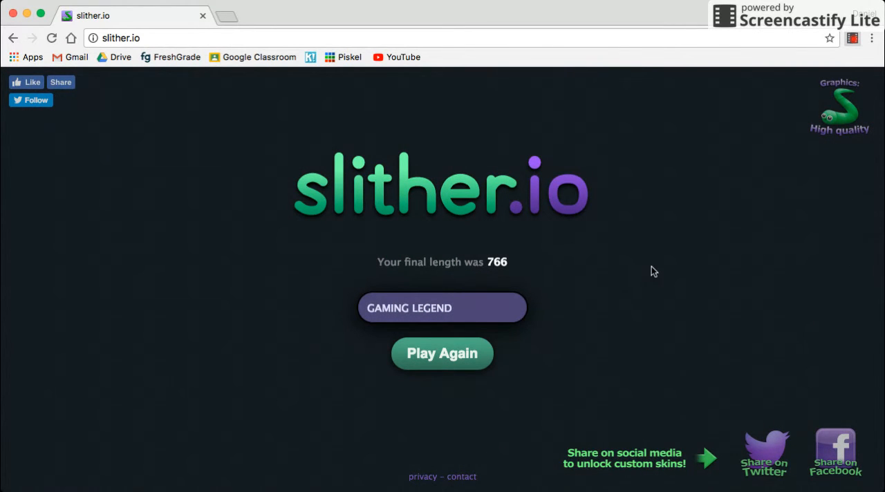
pyautogui.moveTo(852, 38)
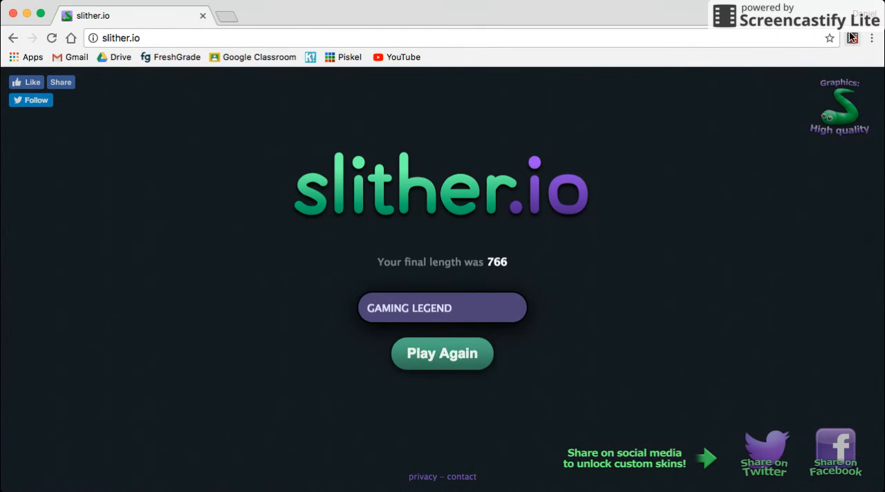